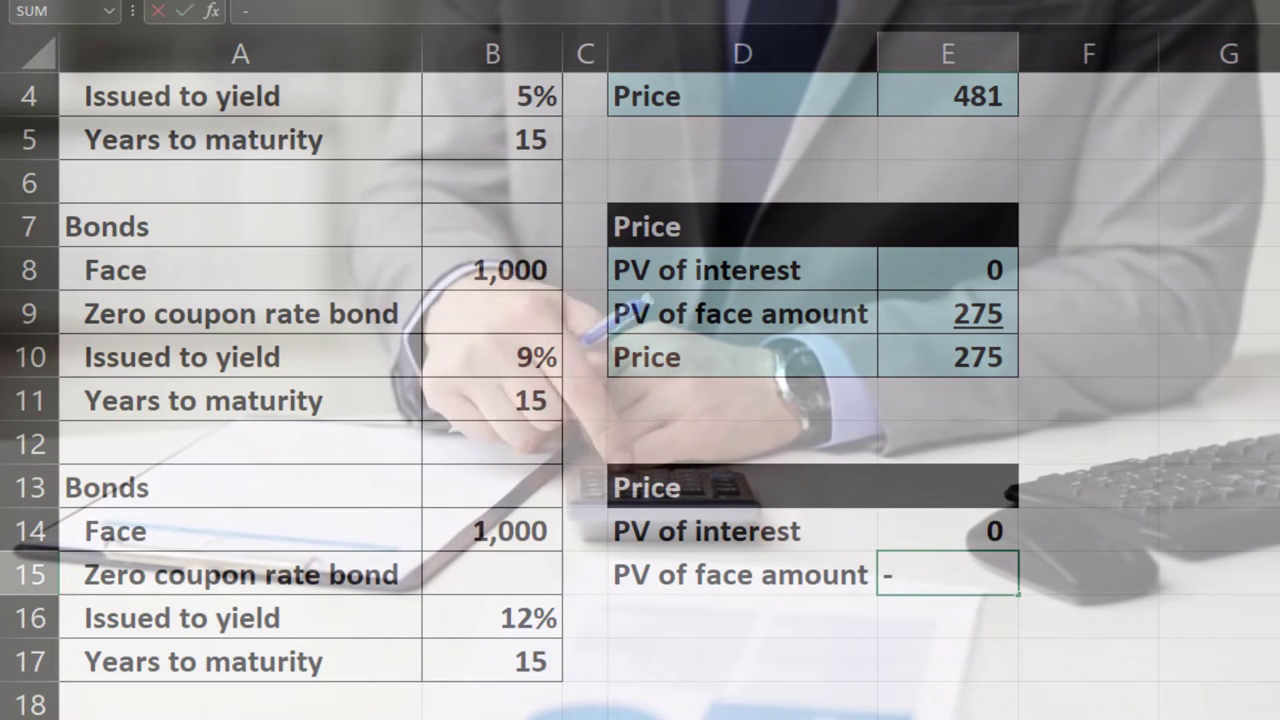
Enter =-PV in E15 using the 12% yield, 15 years and 1,000 face, giving 183
{"action": "type", "text": "-pv("}
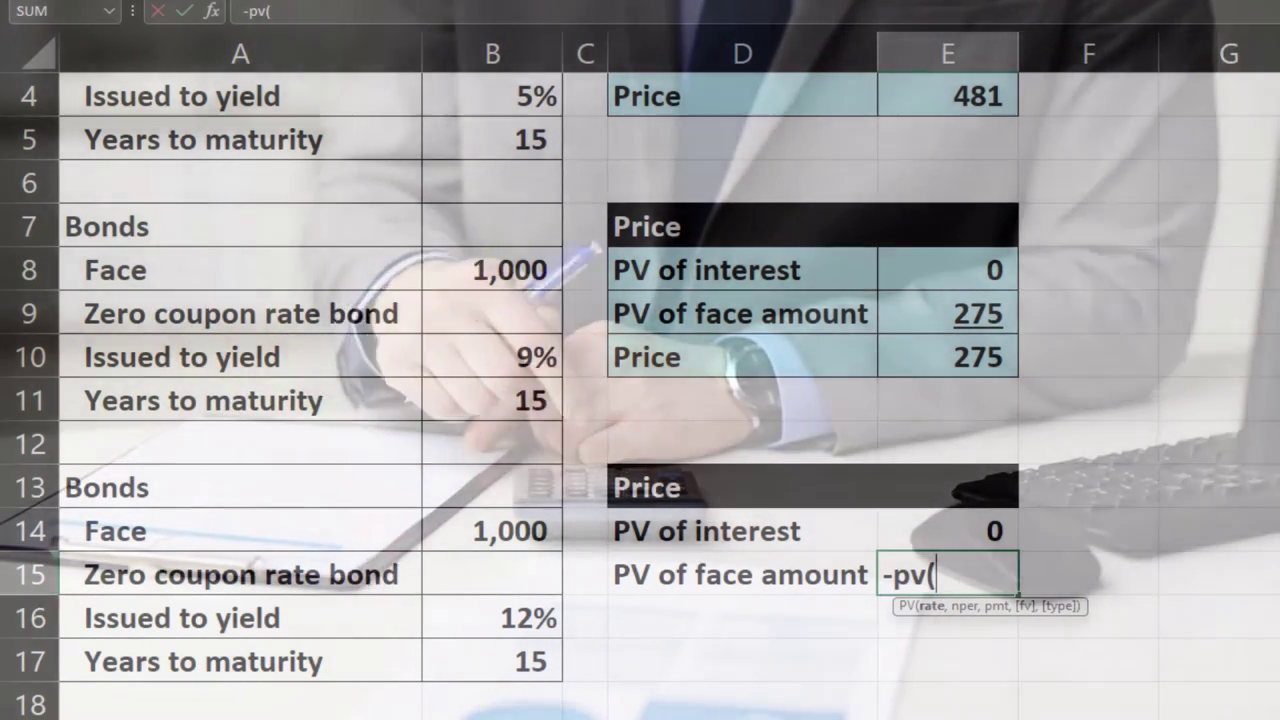
{"action": "left_click", "coordinate": [491, 618]}
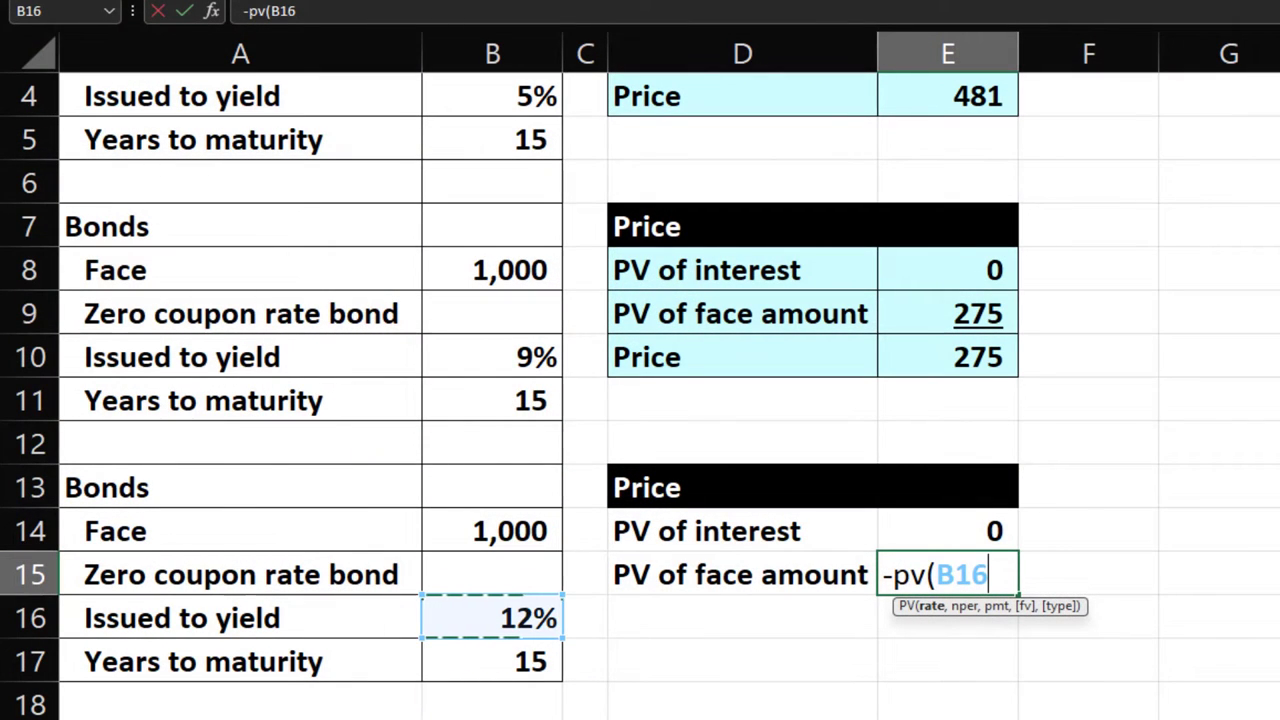
{"action": "left_click", "coordinate": [490, 574]}
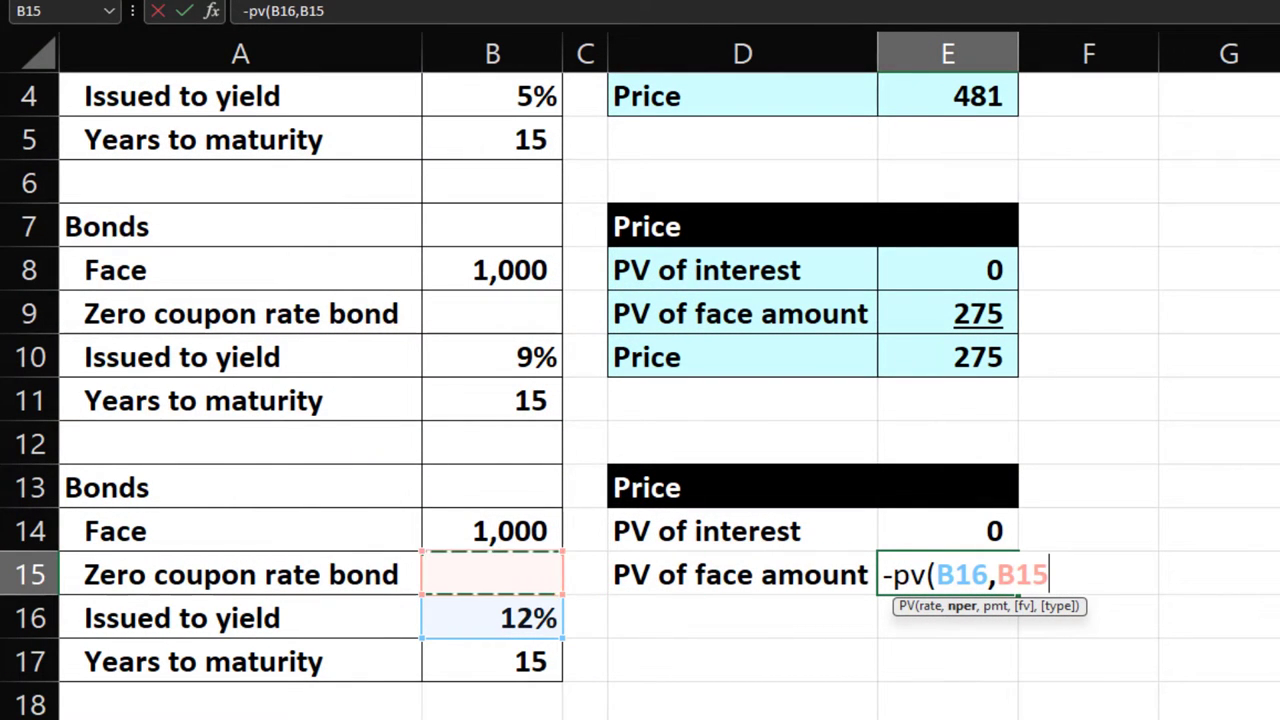
{"action": "left_click", "coordinate": [502, 663]}
{"action": "type", "text": "7,,"}
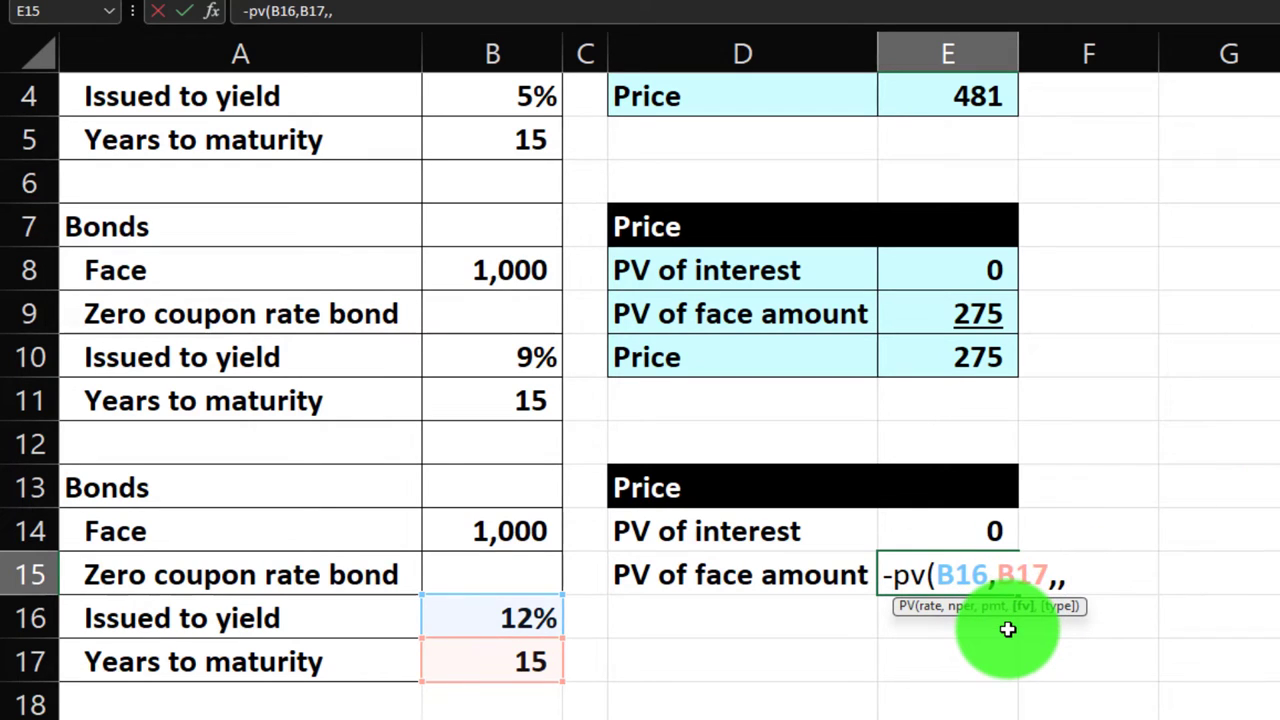
{"action": "left_click", "coordinate": [492, 531]}
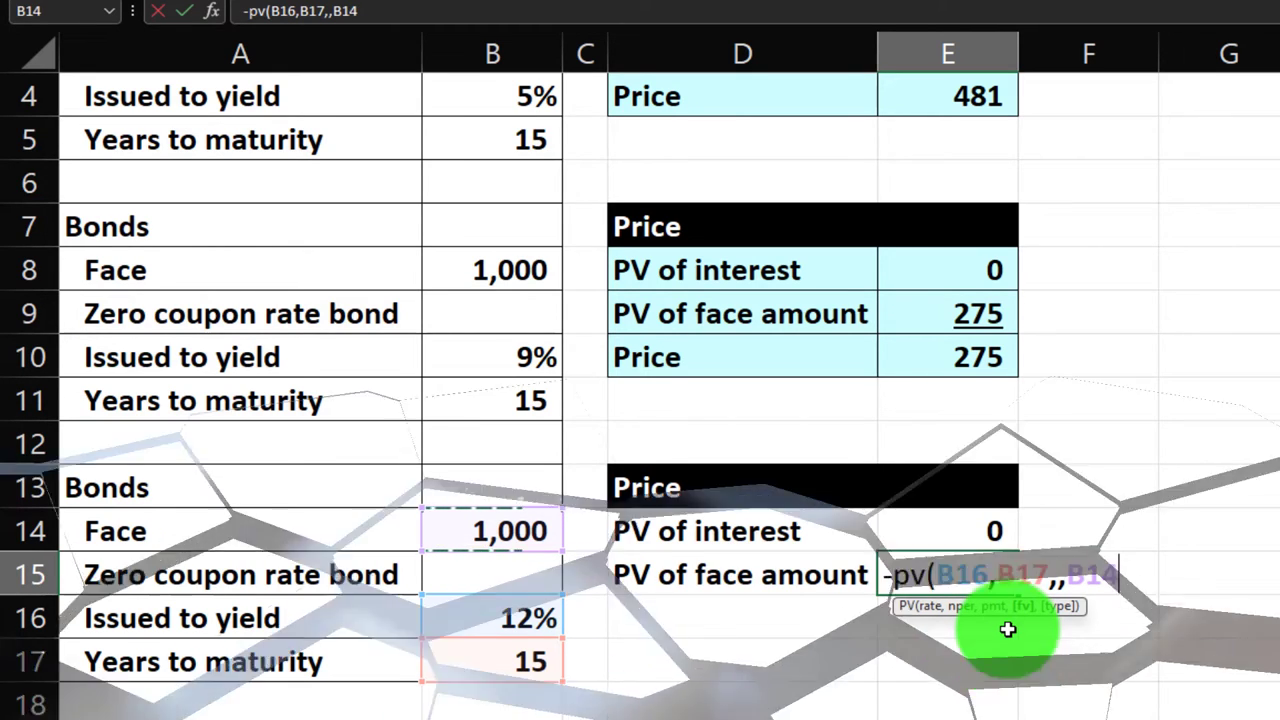
{"action": "key", "text": "Enter"}
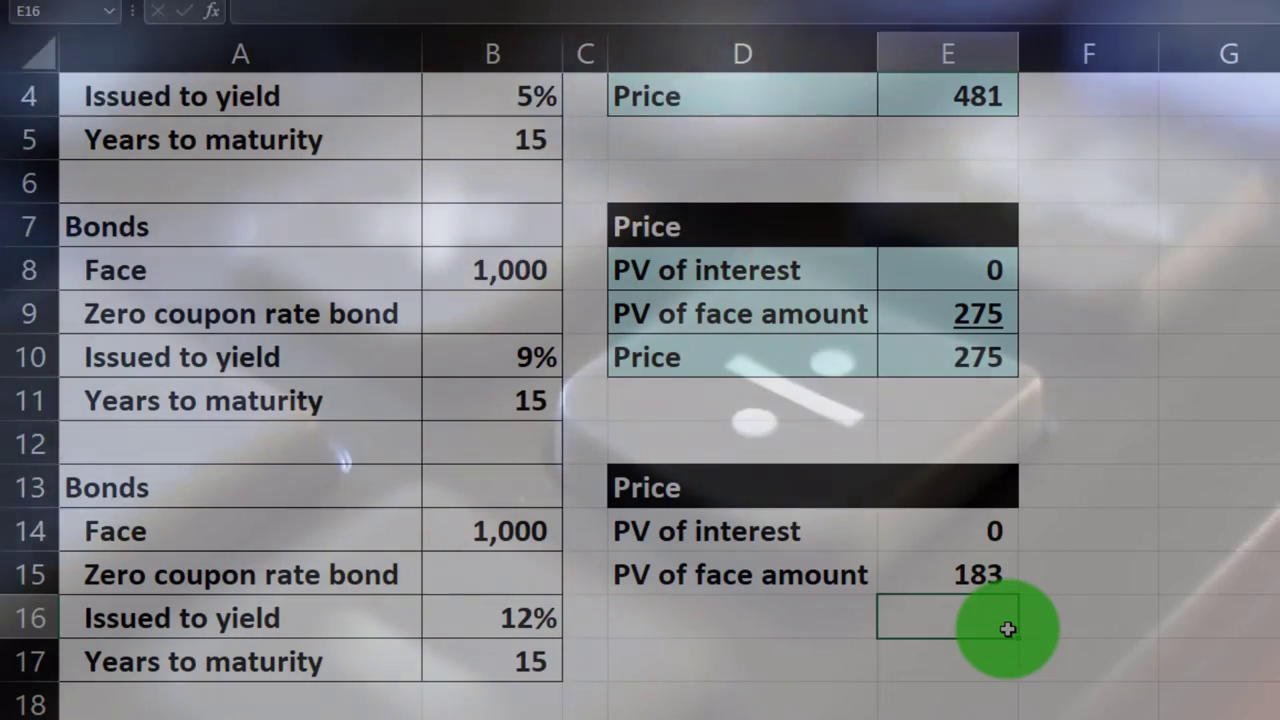
Label D16 'Price' and total the price row to 183 with =SUM(E15)
{"action": "left_click", "coordinate": [742, 632]}
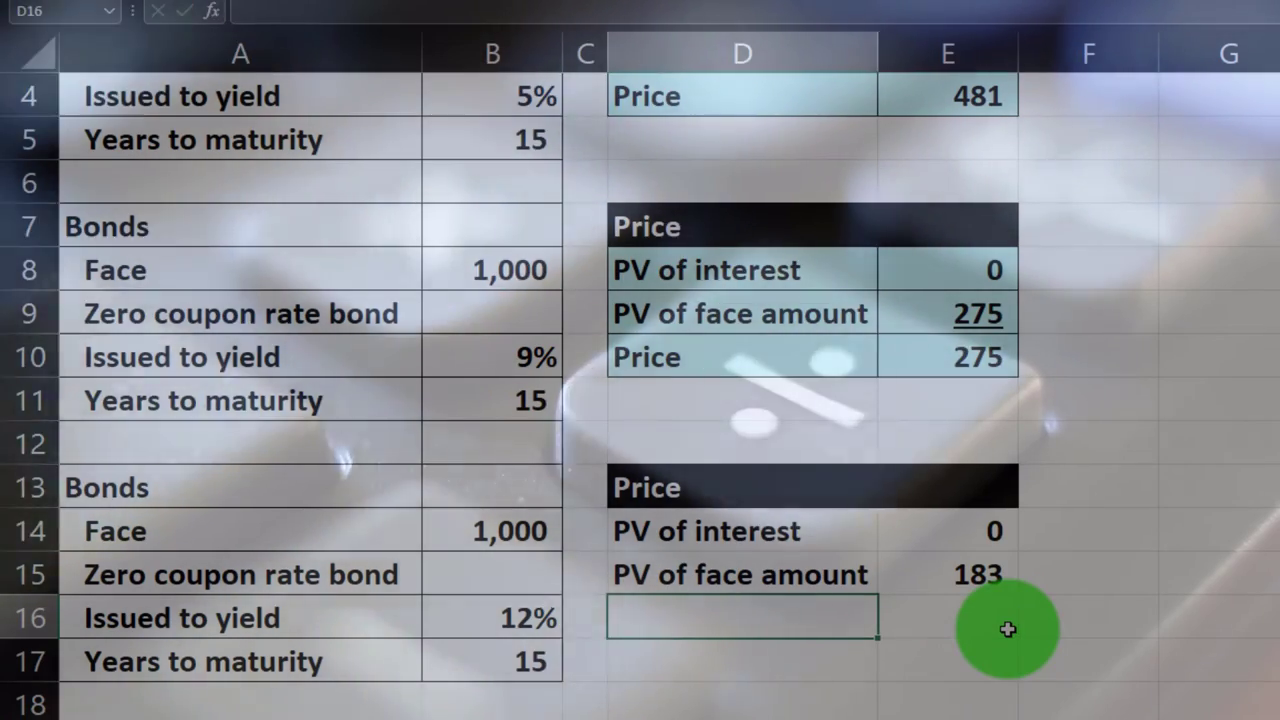
{"action": "type", "text": "Price"}
{"action": "left_click", "coordinate": [948, 618]}
{"action": "type", "text": "=sum(E15"}
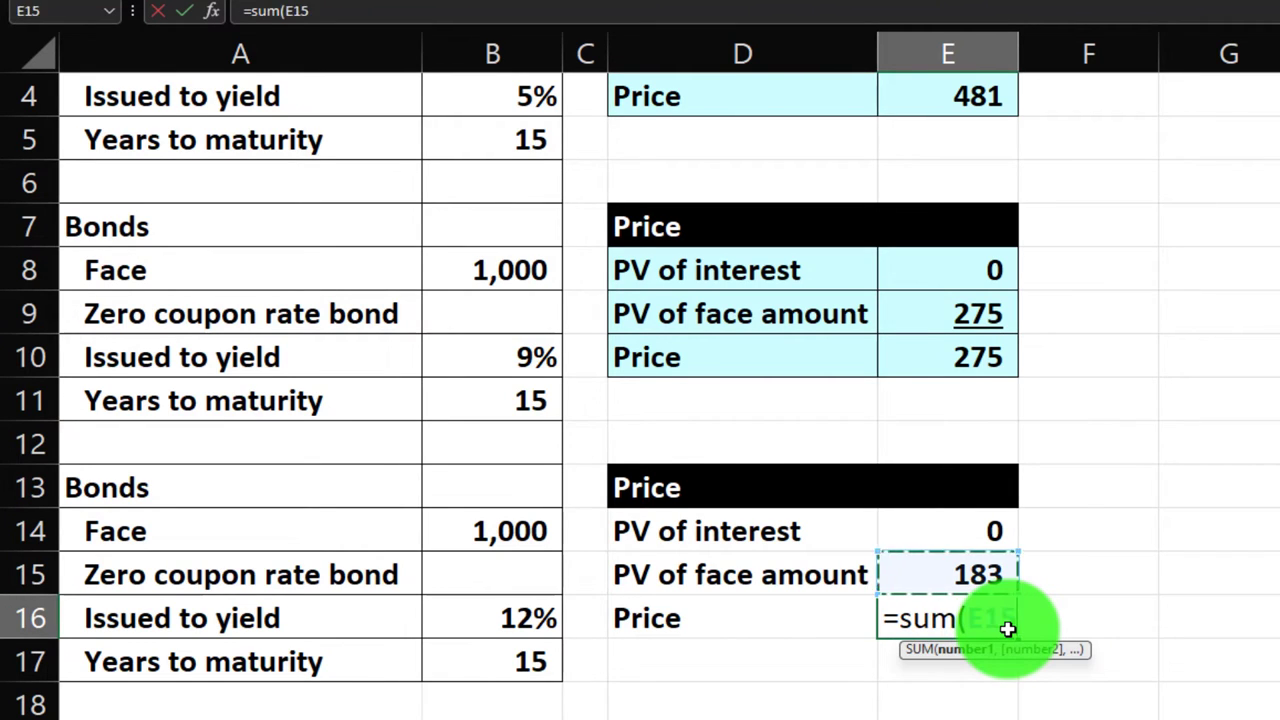
{"action": "key", "text": "Enter"}
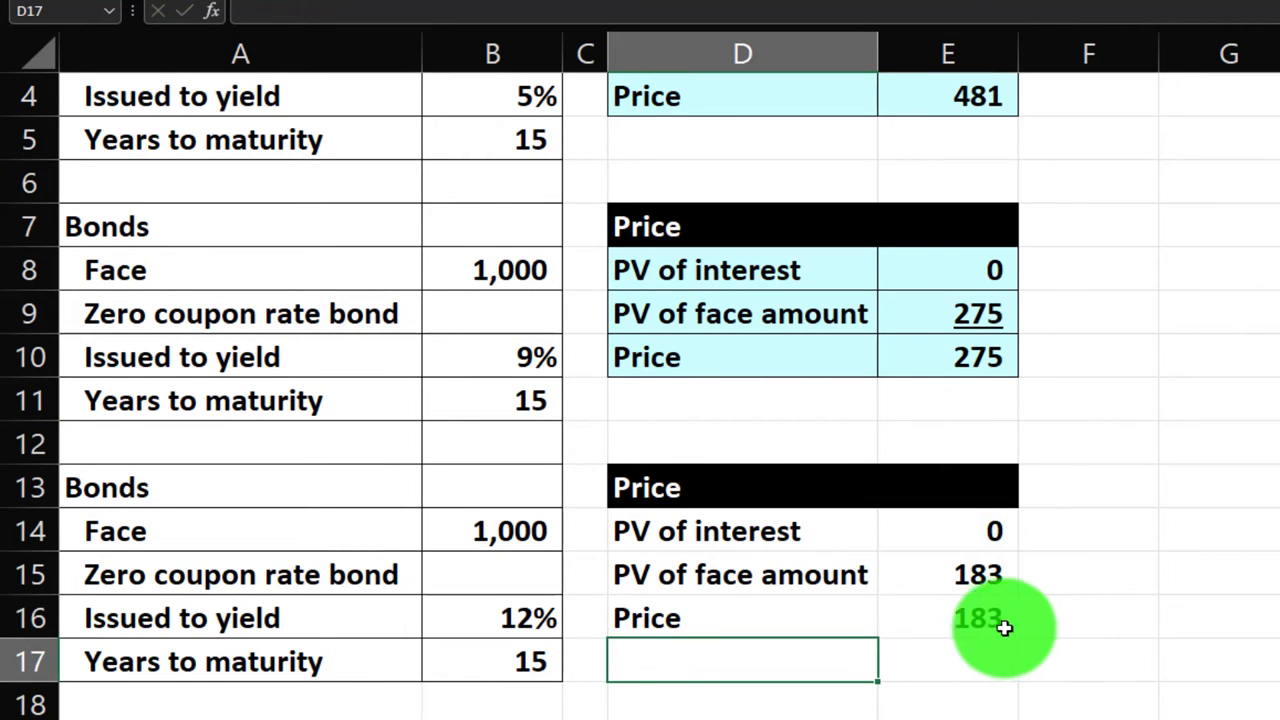
{"action": "left_click", "coordinate": [964, 575]}
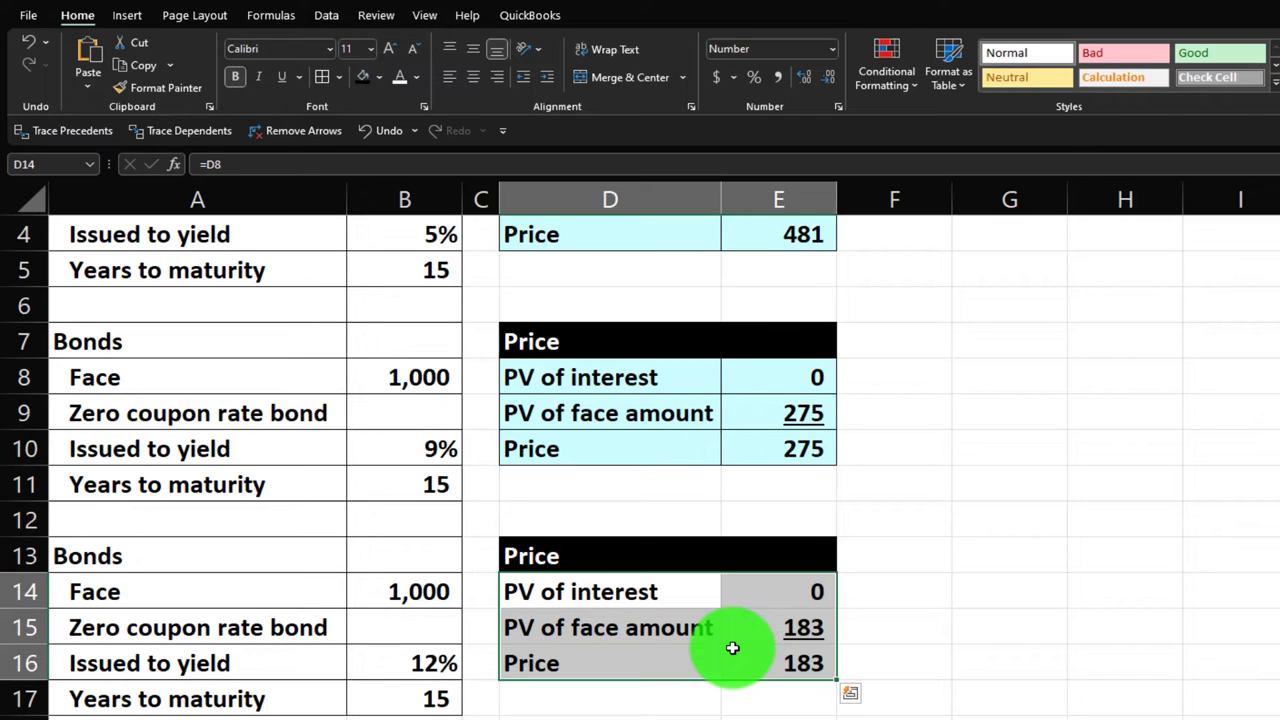
{"action": "mouse_move", "coordinate": [410, 200]}
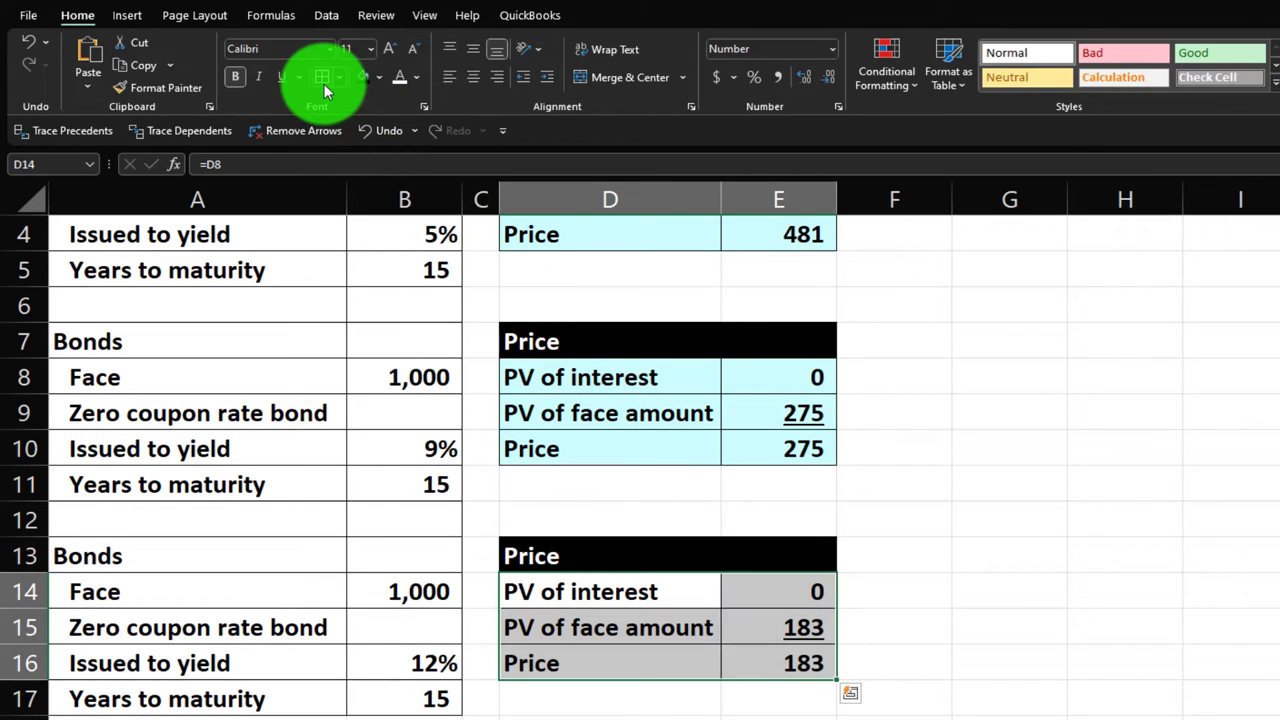
{"action": "mouse_move", "coordinate": [396, 100]}
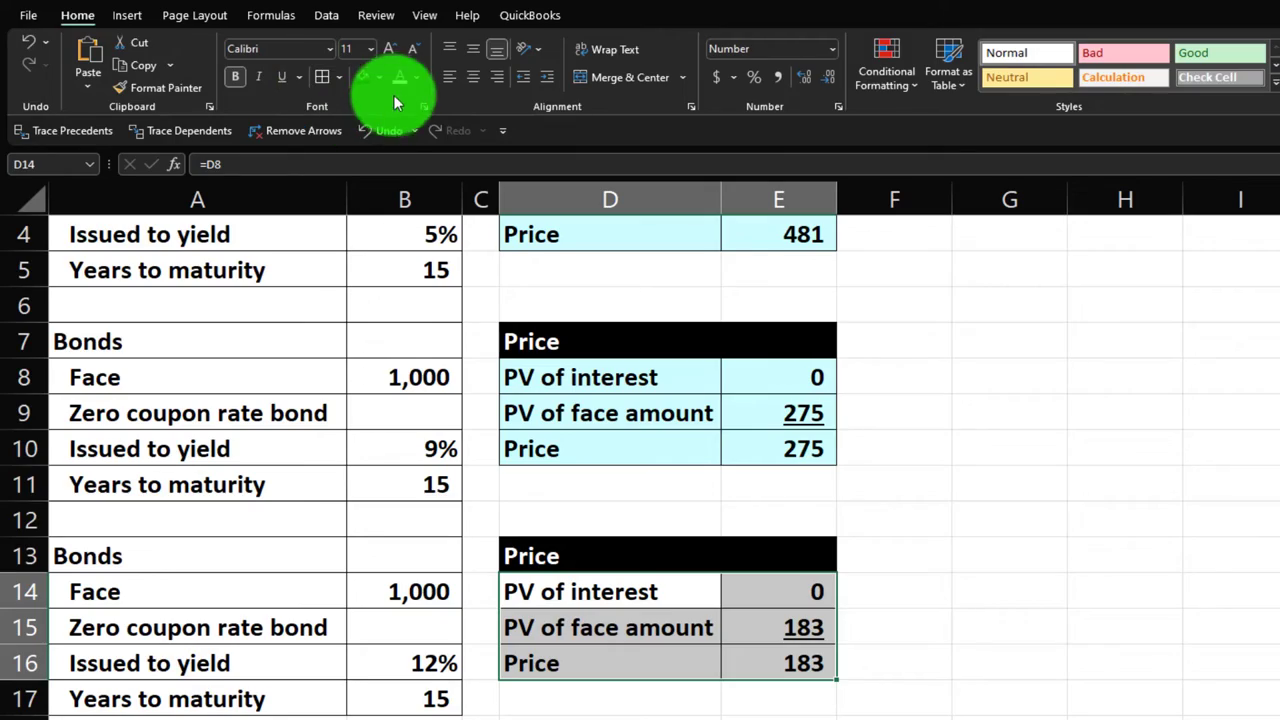